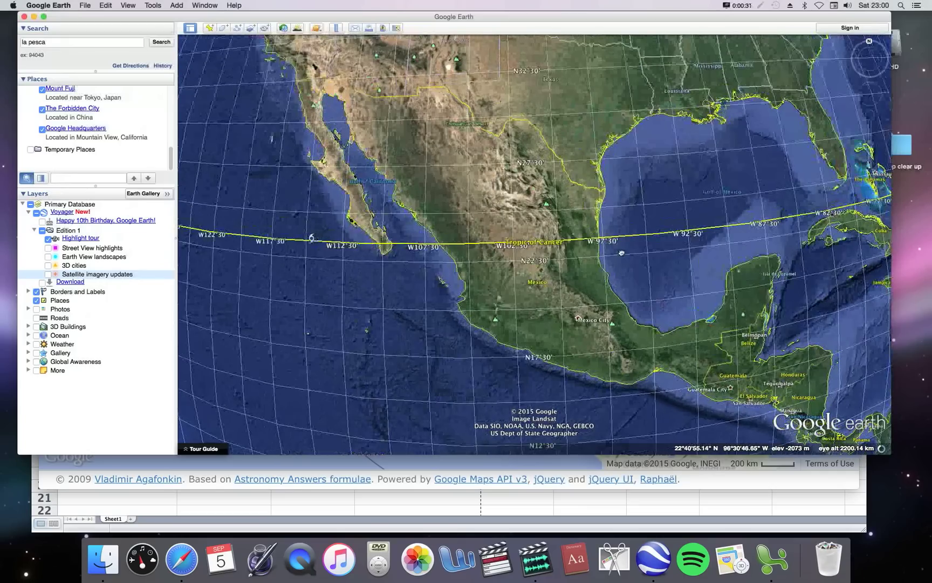
Zoom in on the Tropic of Cancer where it crosses central Mexico.
{"action": "scroll", "scroll_direction": "down", "scroll_amount": 3}
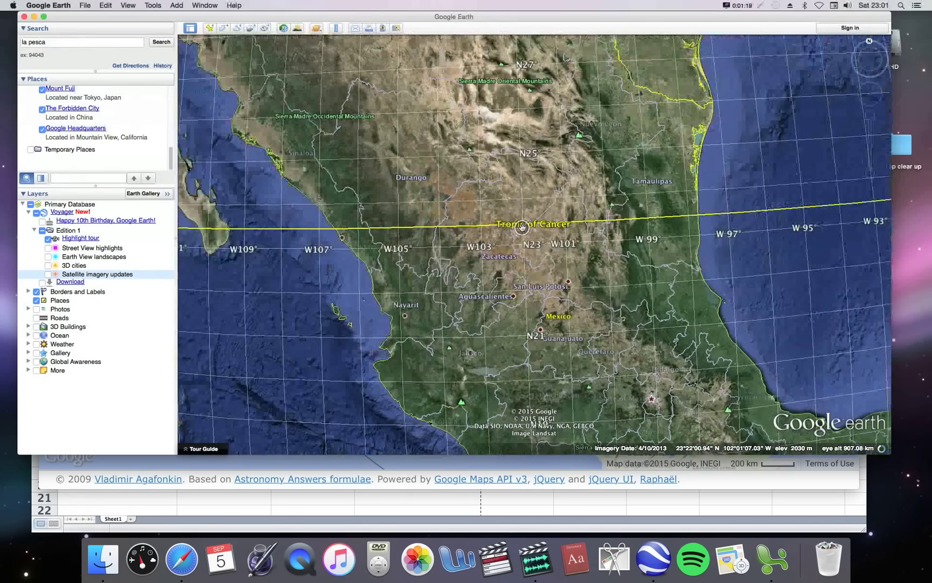
{"action": "scroll", "scroll_direction": "down", "scroll_amount": 3}
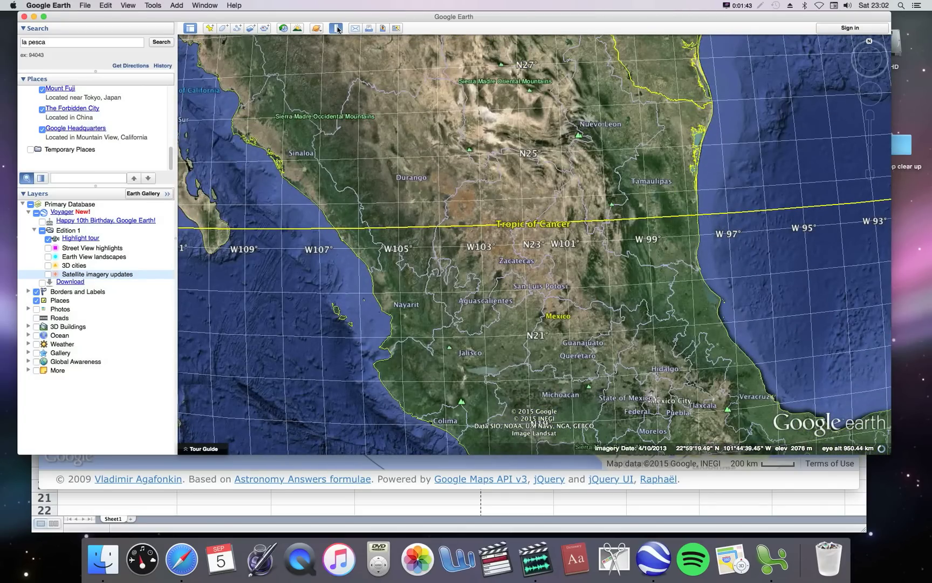
Use the Ruler to measure a roughly 568-mile line along the Tropic of Cancer across Mexico.
{"action": "left_click", "coordinate": [337, 28]}
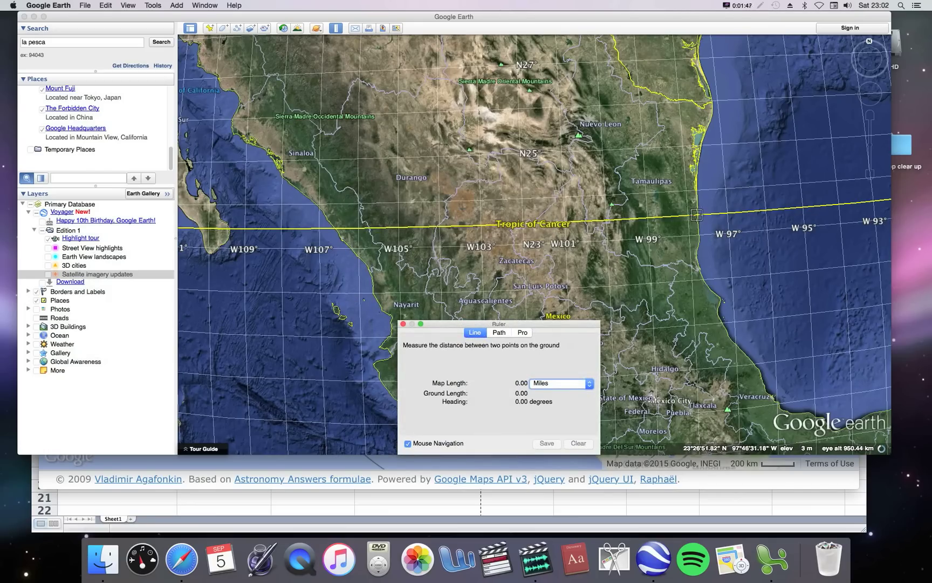
{"action": "left_click_drag", "start_coordinate": [698, 215], "coordinate": [345, 229]}
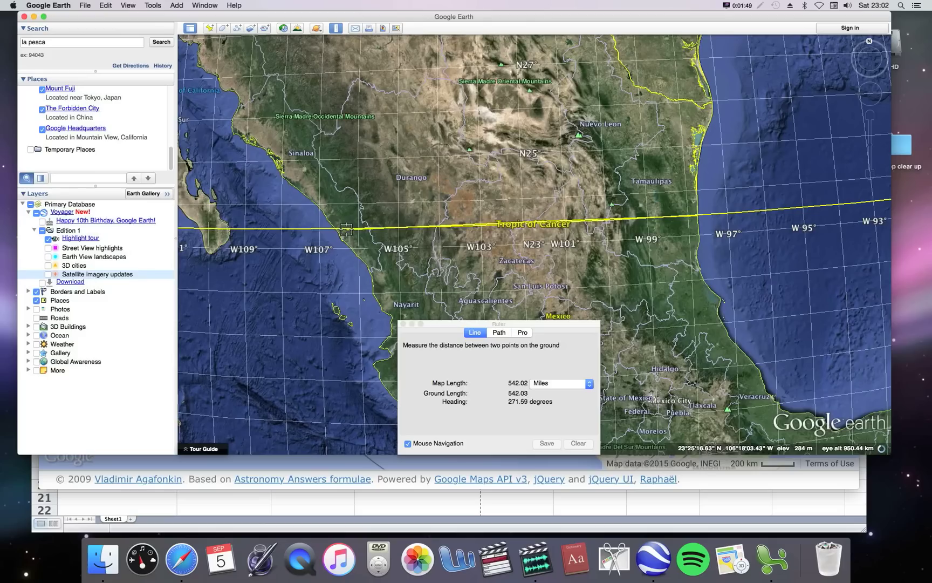
{"action": "left_click_drag", "start_coordinate": [345, 228], "coordinate": [338, 228]}
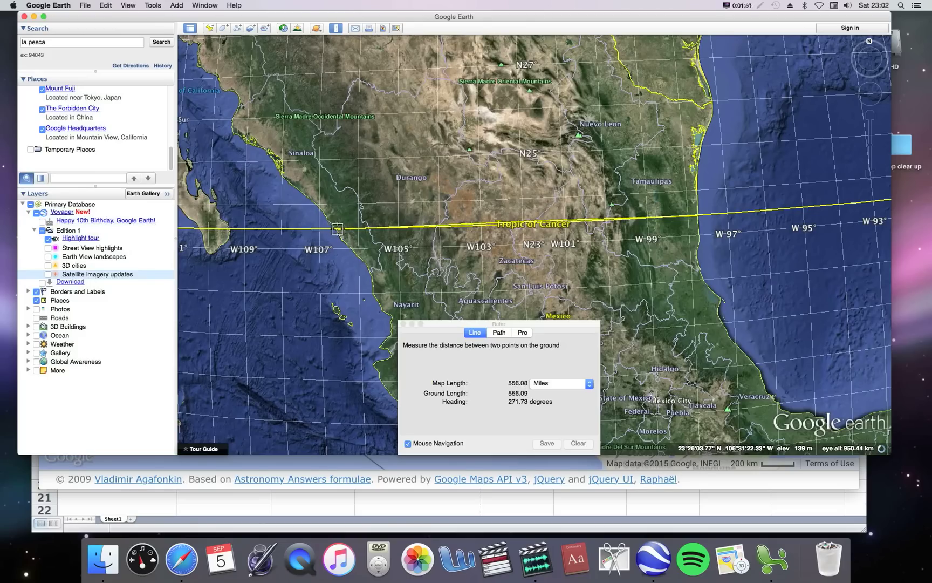
{"action": "left_click_drag", "start_coordinate": [338, 229], "coordinate": [334, 228]}
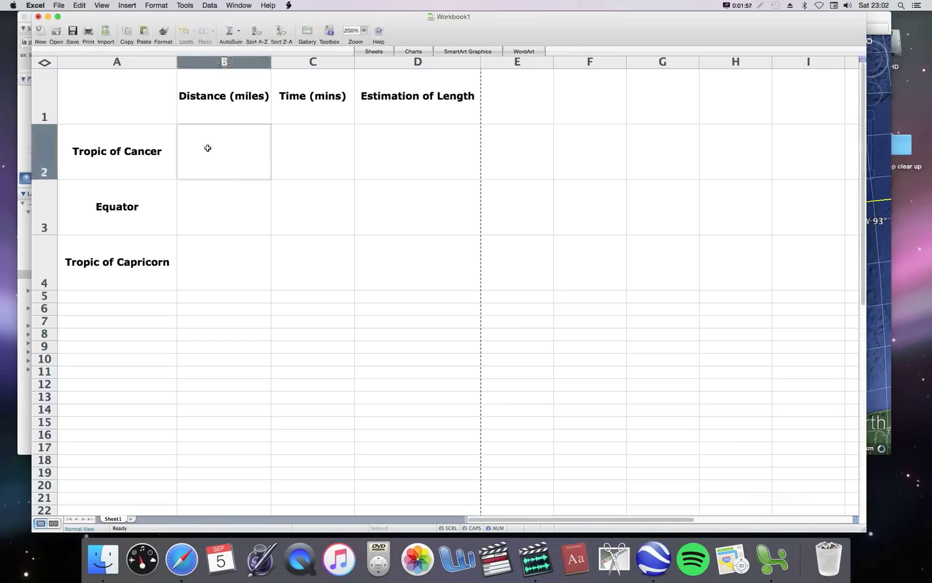
Enter 560 in cell B2 as the Tropic of Cancer distance in miles.
{"action": "type", "text": "560"}
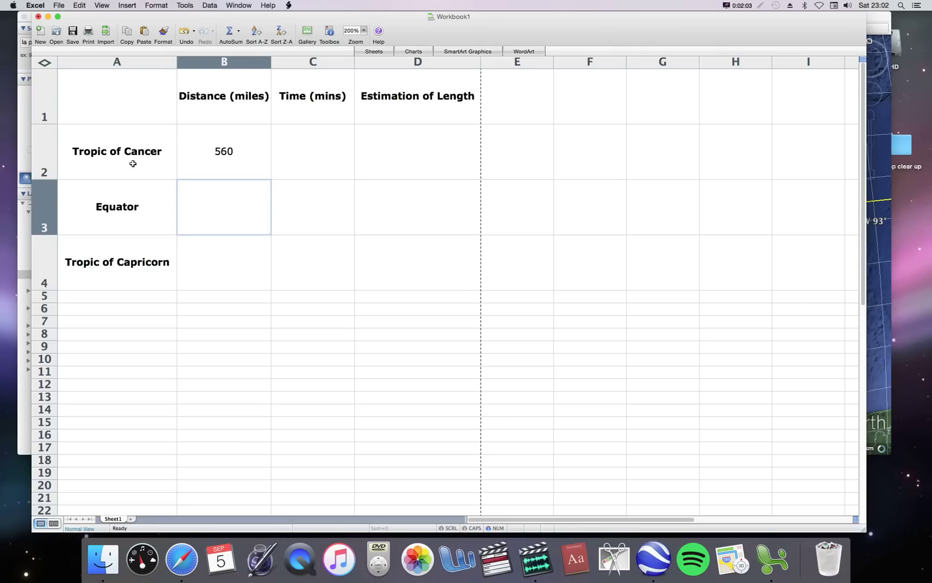
{"action": "mouse_move", "coordinate": [626, 402]}
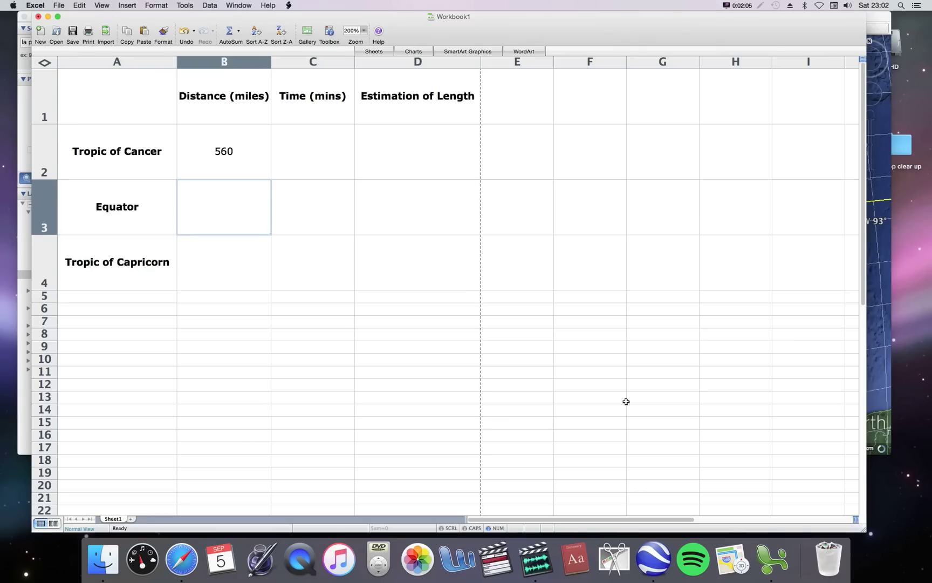
{"action": "mouse_move", "coordinate": [649, 543]}
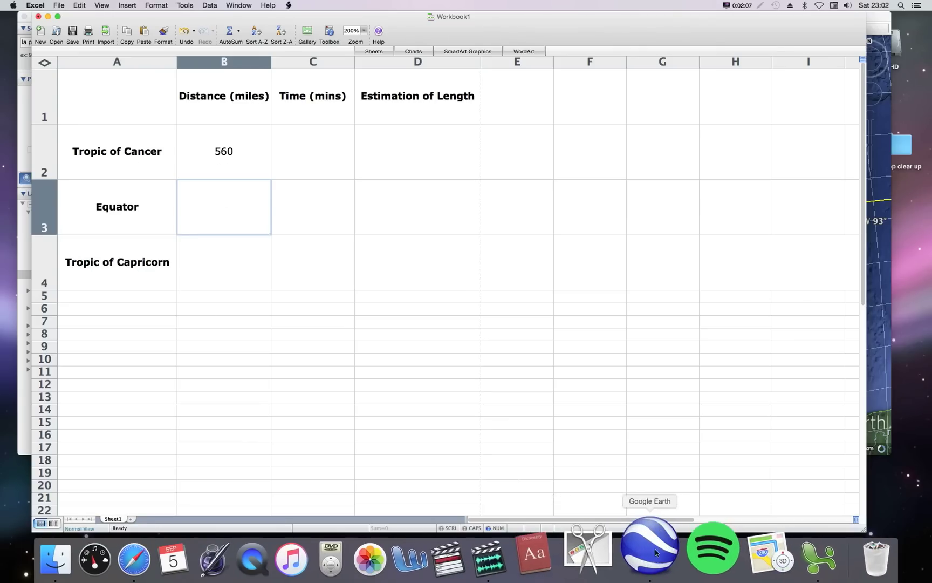
Measure about 2,114 miles along the Equator across South America and record 2100 in B3.
{"action": "left_click", "coordinate": [650, 544]}
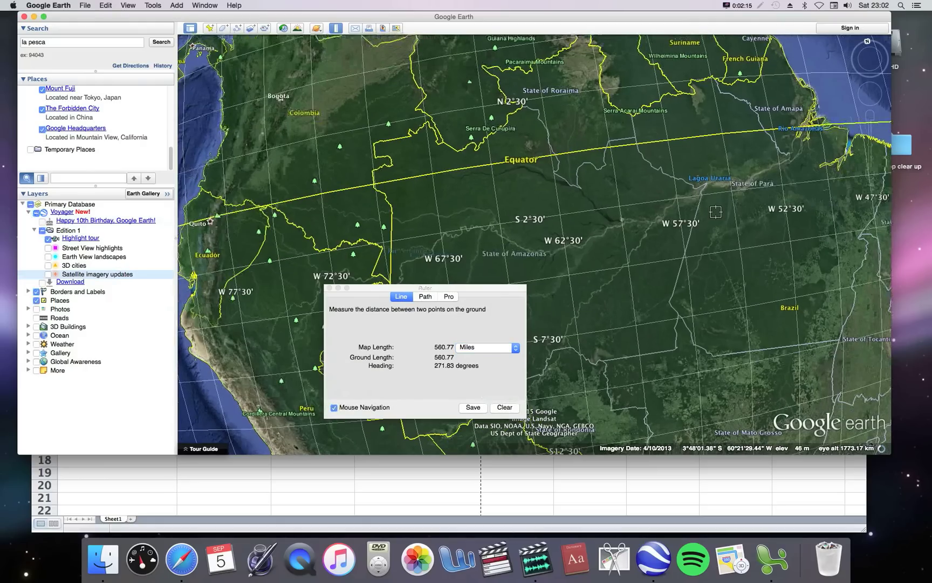
{"action": "left_click", "coordinate": [435, 178]}
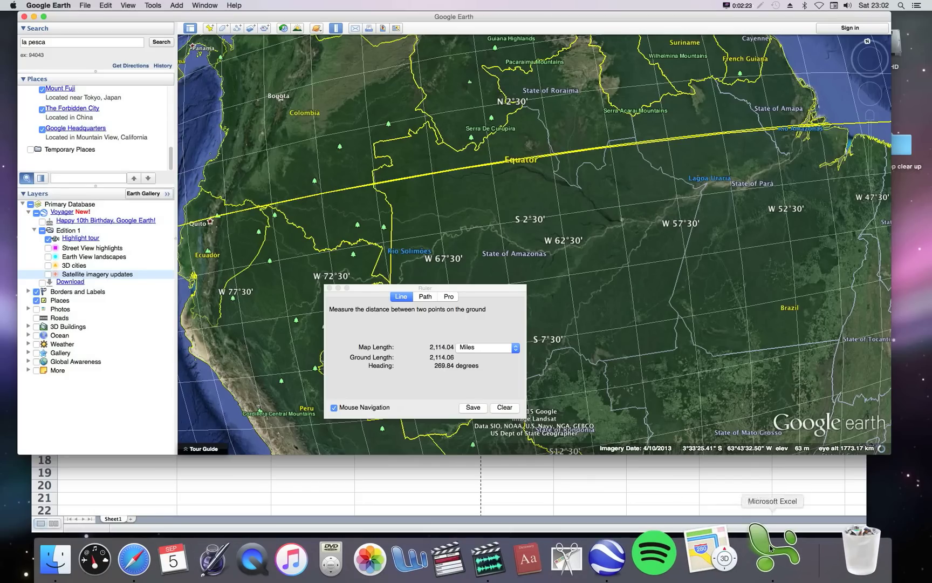
{"action": "left_click", "coordinate": [773, 501]}
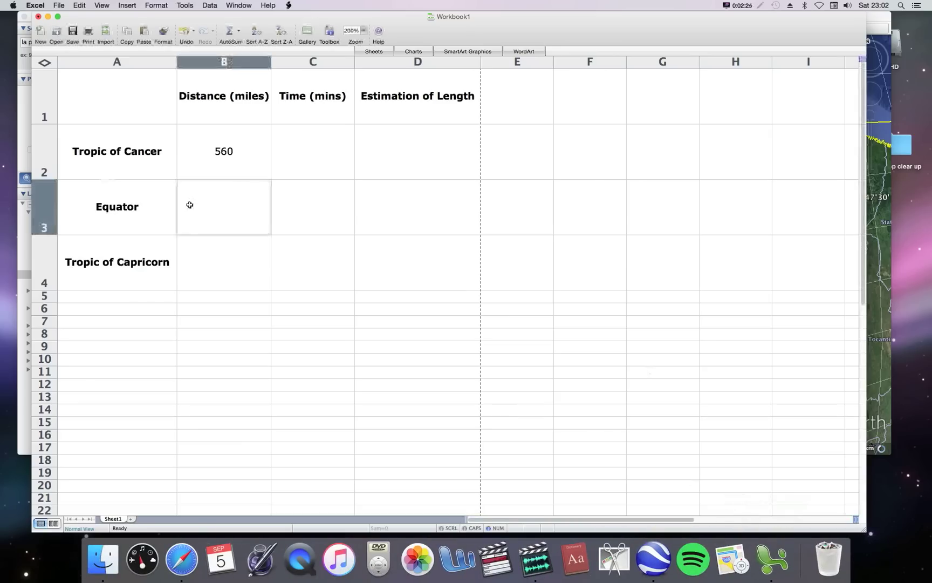
{"action": "type", "text": "2100"}
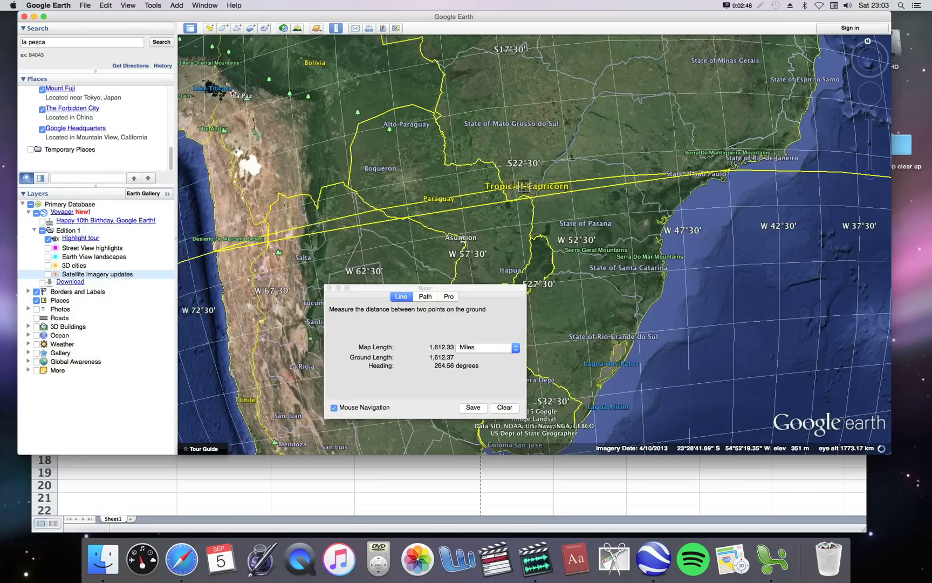
{"action": "mouse_move", "coordinate": [625, 179]}
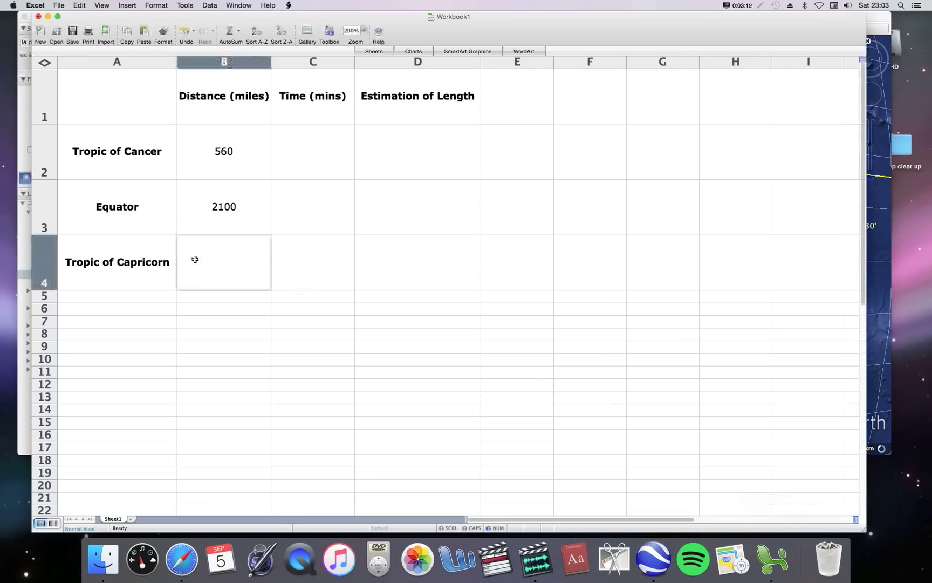
Enter 1600 in cell B4 as the Tropic of Capricorn distance in miles.
{"action": "type", "text": "1600"}
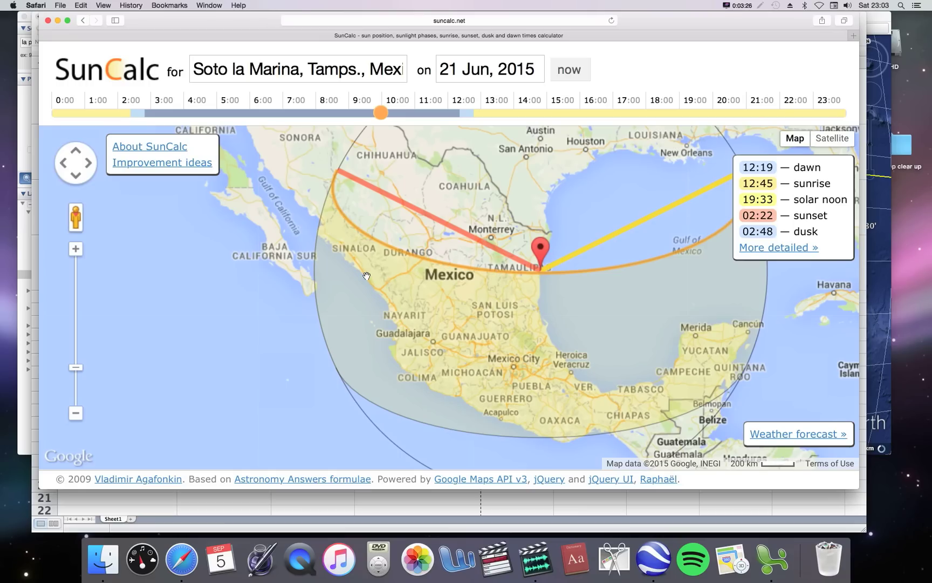
Drag the SunCalc marker west along the Tropic of Cancer to Mexico's Pacific coast, solar noon 20:09.
{"action": "left_click", "coordinate": [489, 69]}
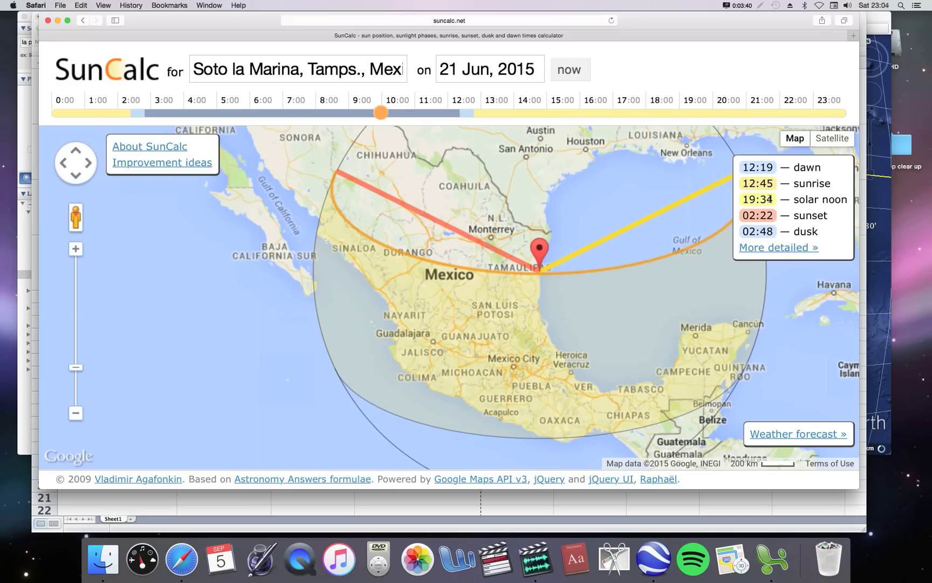
{"action": "mouse_move", "coordinate": [718, 222]}
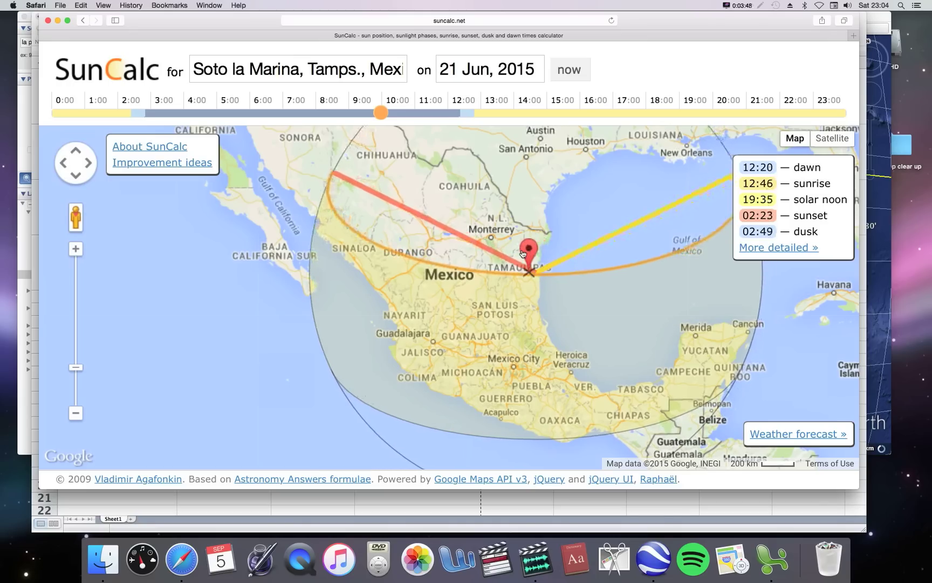
{"action": "left_click_drag", "start_coordinate": [528, 249], "coordinate": [444, 249]}
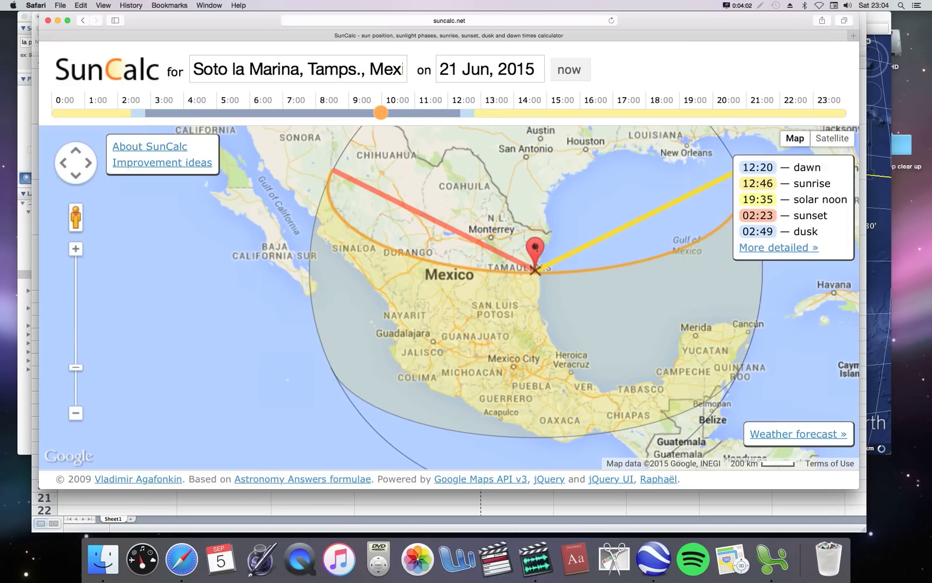
{"action": "left_click_drag", "start_coordinate": [536, 249], "coordinate": [439, 256]}
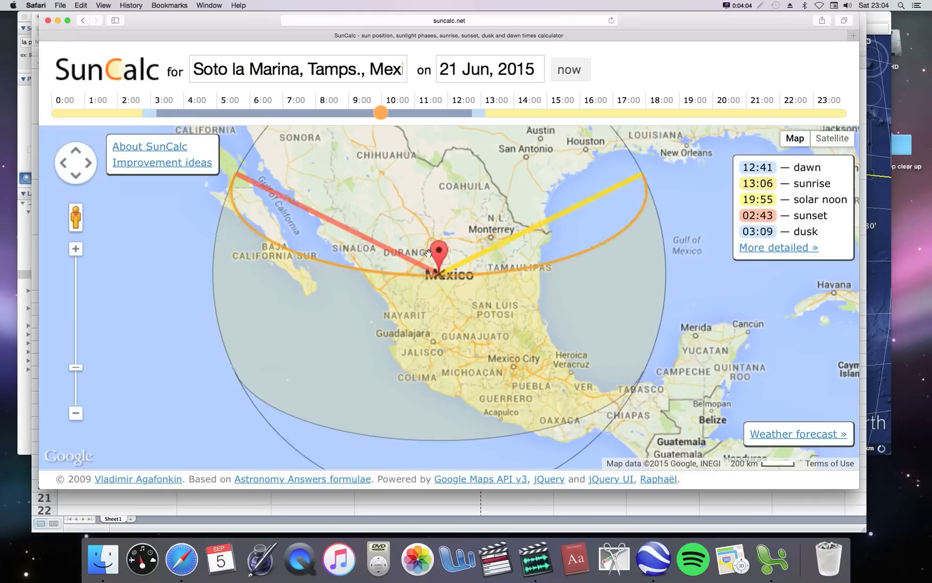
{"action": "left_click_drag", "start_coordinate": [440, 254], "coordinate": [369, 256]}
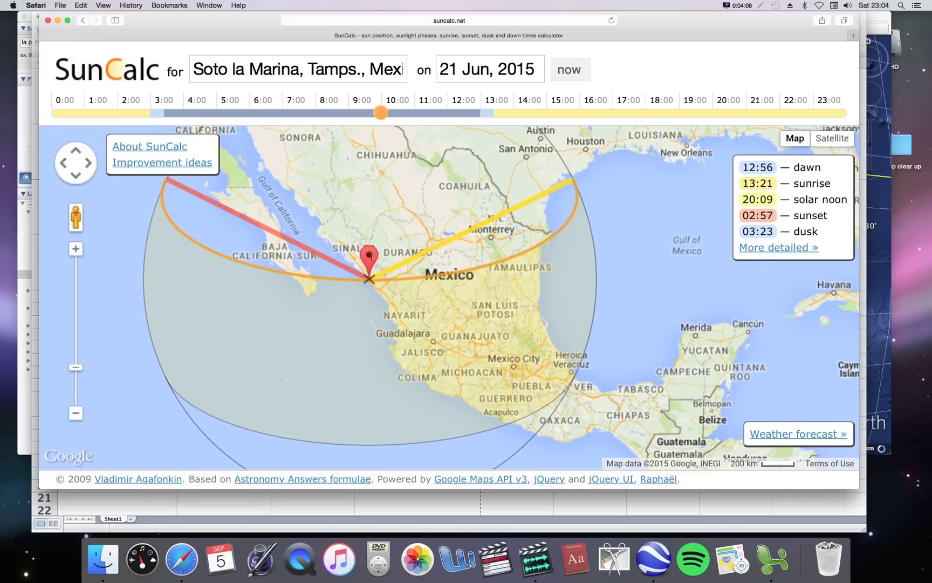
{"action": "left_click_drag", "start_coordinate": [369, 256], "coordinate": [535, 249]}
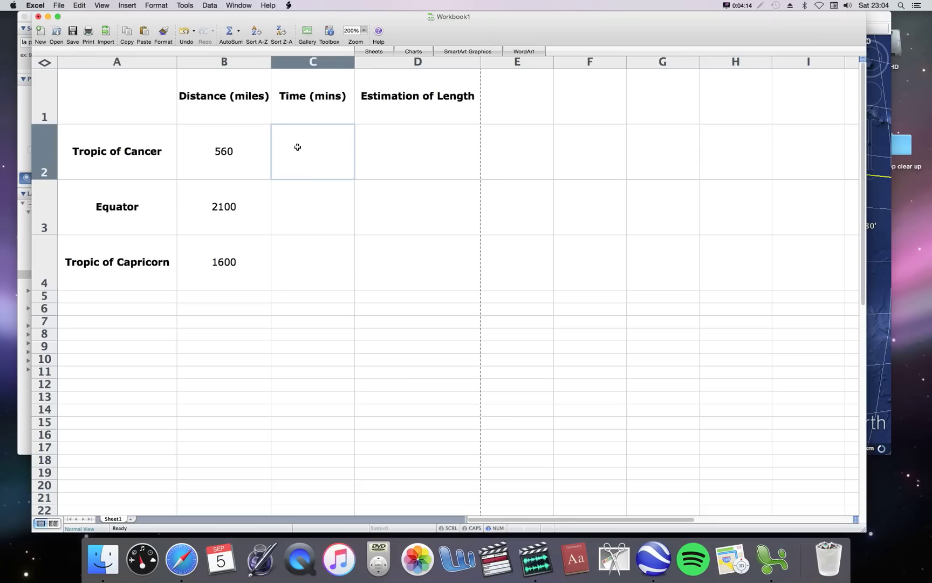
Enter 35 minutes in C2 for the Tropic of Cancer and return to SunCalc.
{"action": "type", "text": "35"}
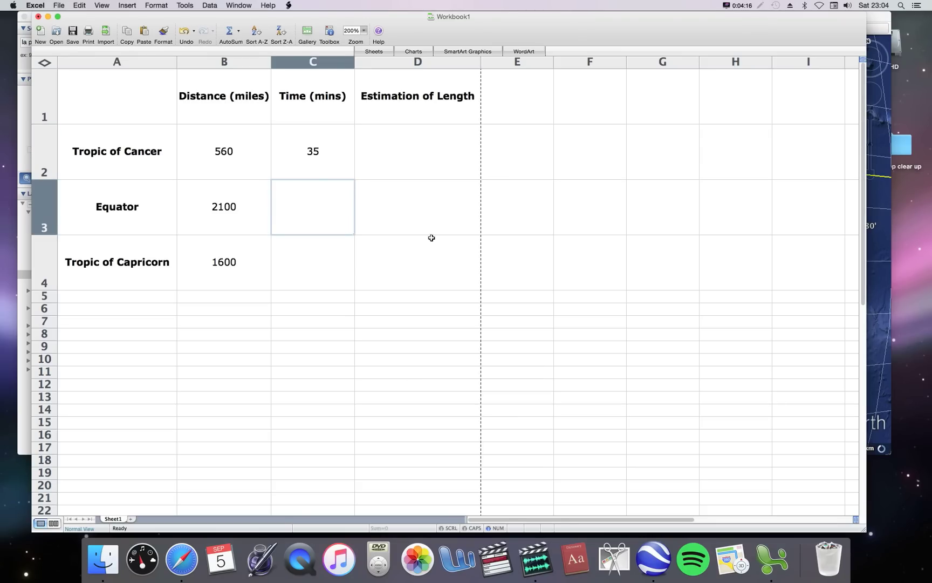
{"action": "mouse_move", "coordinate": [187, 545]}
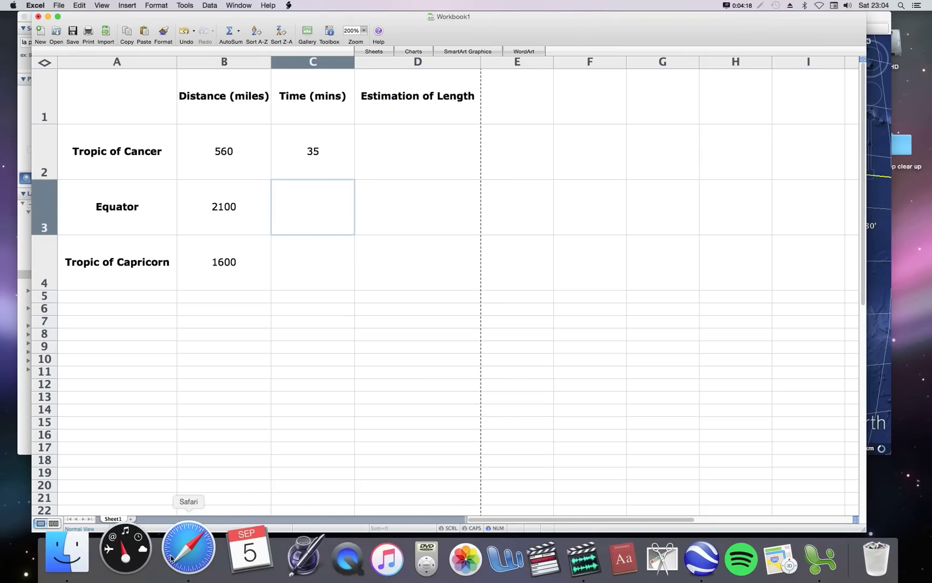
{"action": "left_click", "coordinate": [188, 550]}
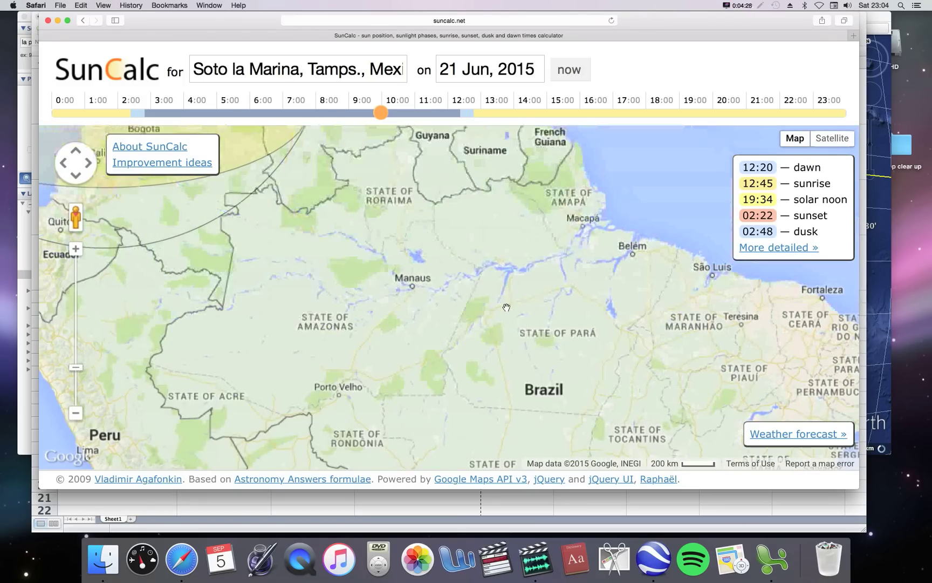
Place the marker on the Equator in northern Brazil and set the date to 23 Sep 2015.
{"action": "left_click_drag", "start_coordinate": [506, 307], "coordinate": [514, 313]}
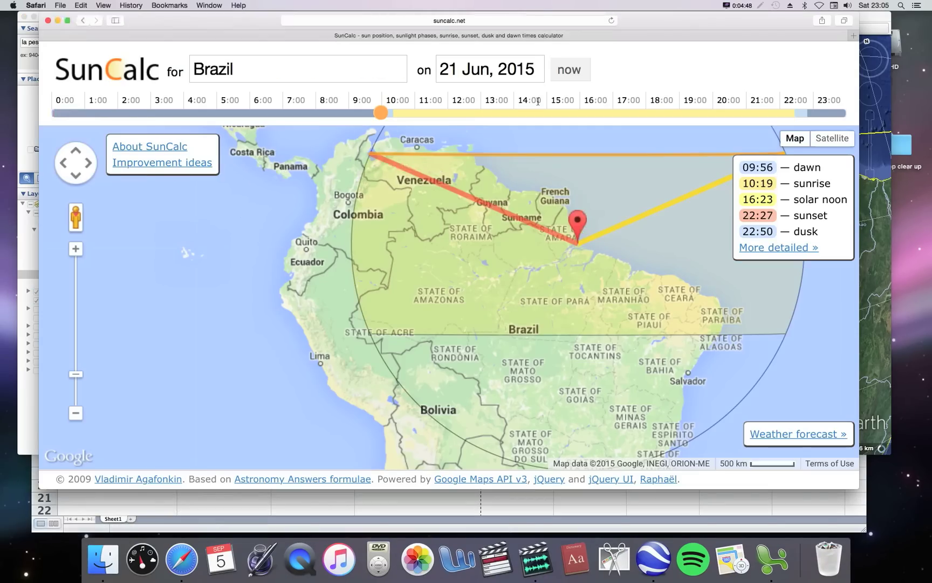
{"action": "left_click", "coordinate": [489, 69]}
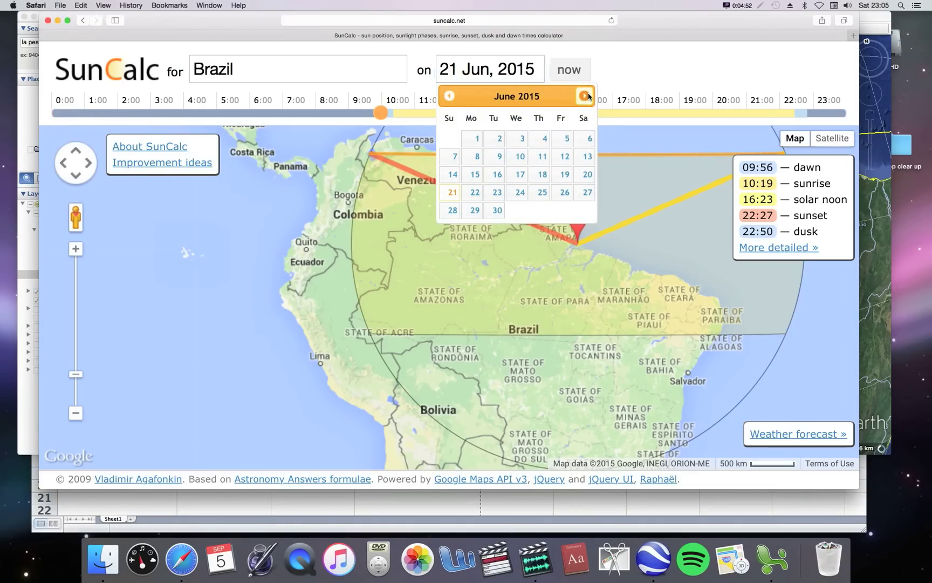
{"action": "left_click", "coordinate": [585, 94]}
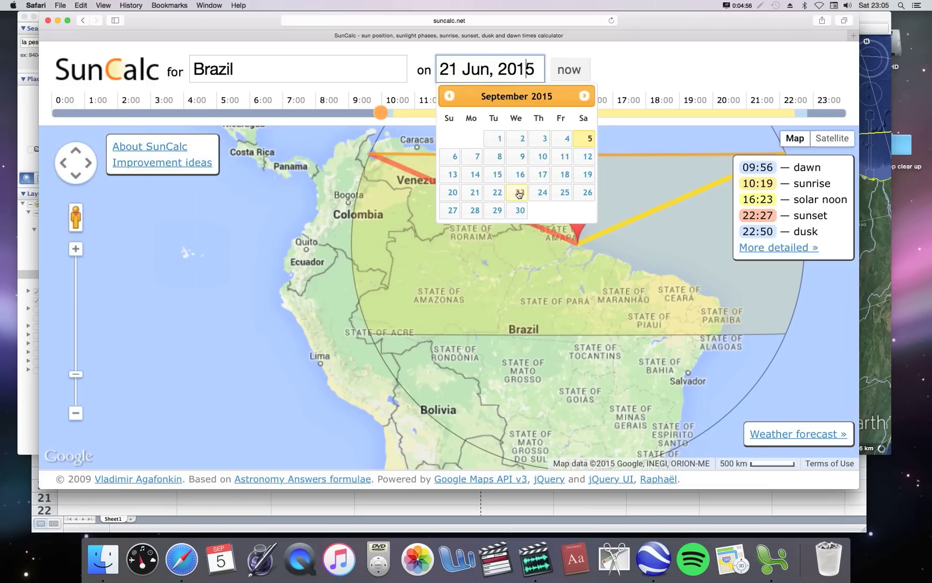
{"action": "left_click", "coordinate": [517, 193]}
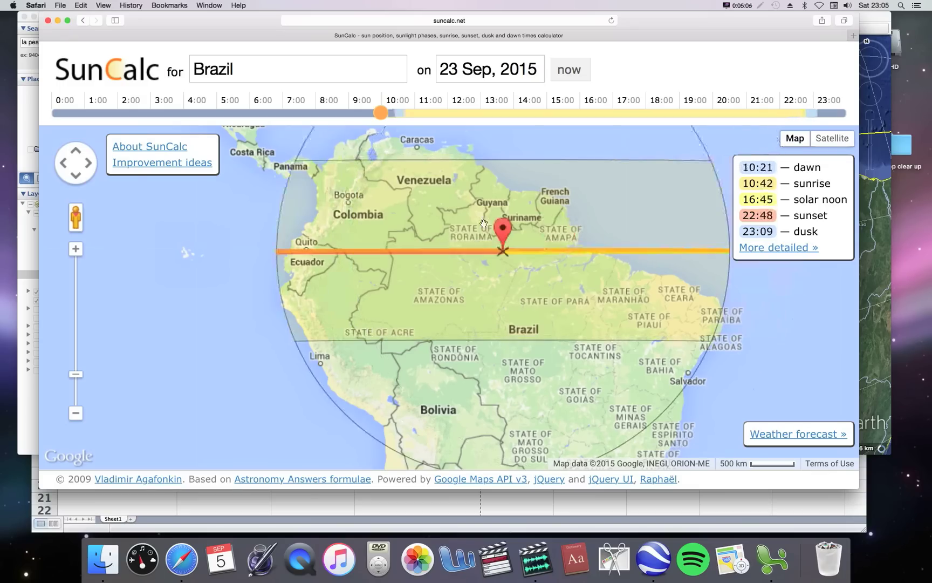
Drag the marker between Brazil's western and eastern ends along the Equator to compare sunrise times.
{"action": "left_click_drag", "start_coordinate": [503, 229], "coordinate": [295, 223]}
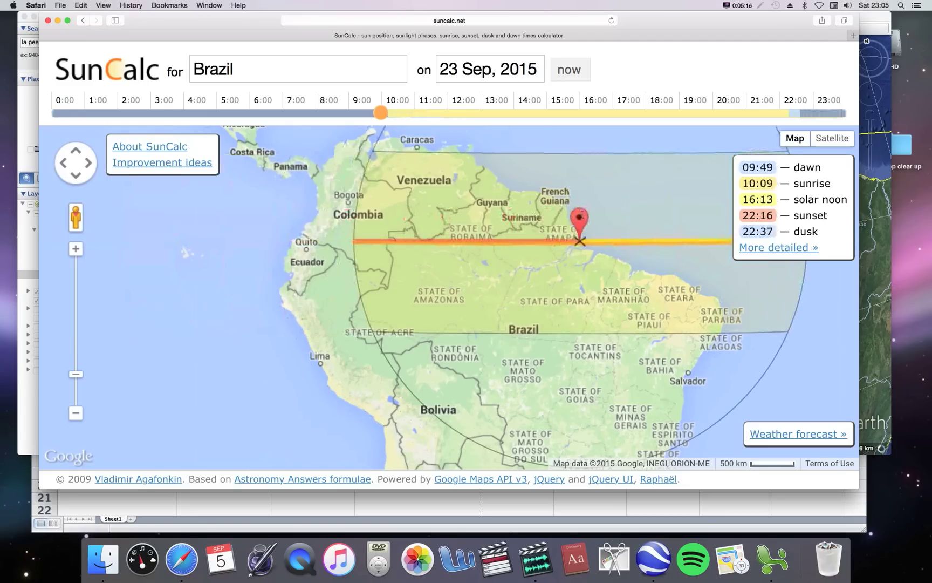
{"action": "left_click_drag", "start_coordinate": [582, 225], "coordinate": [448, 251]}
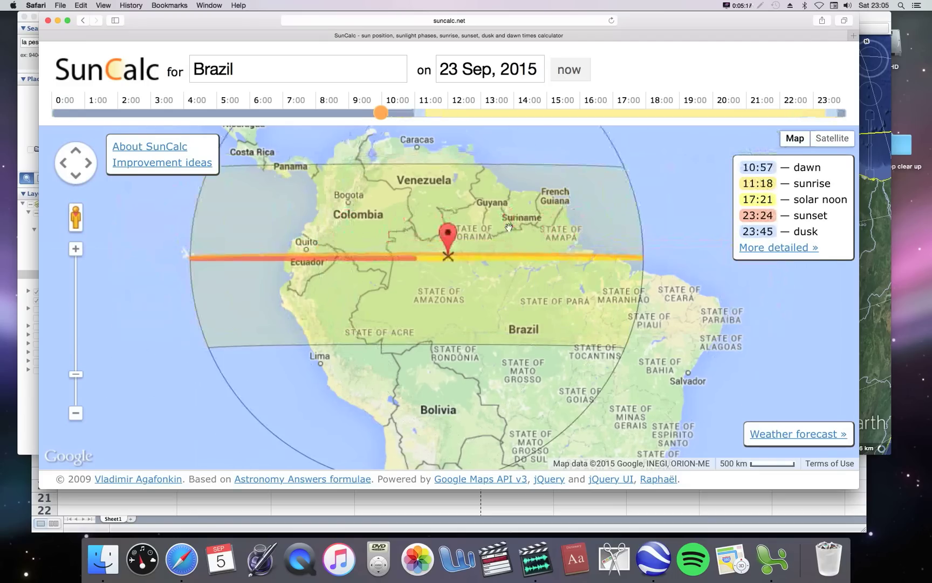
{"action": "left_click_drag", "start_coordinate": [448, 234], "coordinate": [580, 220]}
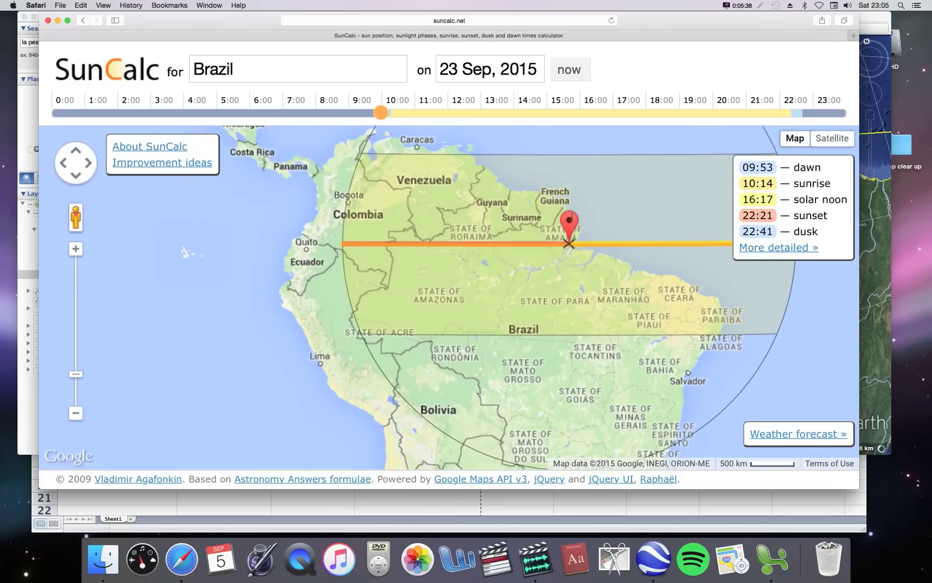
{"action": "left_click_drag", "start_coordinate": [570, 220], "coordinate": [365, 232]}
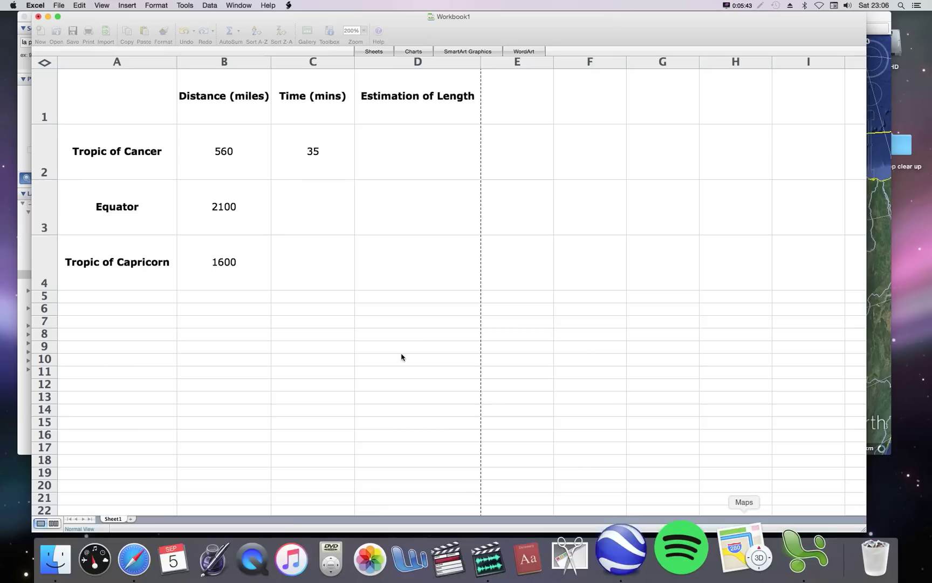
Enter 120 minutes in C3 for the Equator and return to SunCalc.
{"action": "type", "text": "120"}
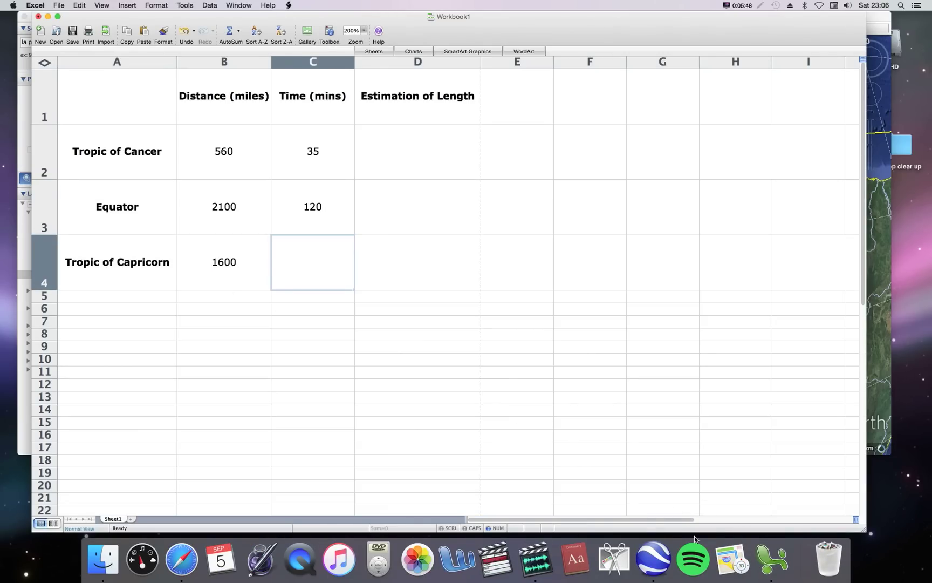
{"action": "left_click", "coordinate": [150, 558]}
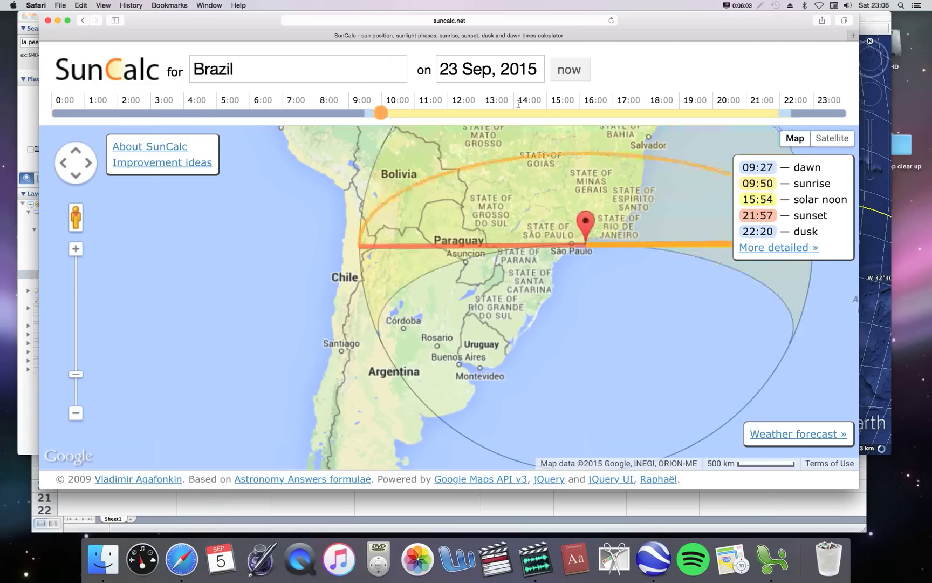
Page SunCalc's calendar forward to December 2015 for the São Paulo date.
{"action": "left_click", "coordinate": [488, 68]}
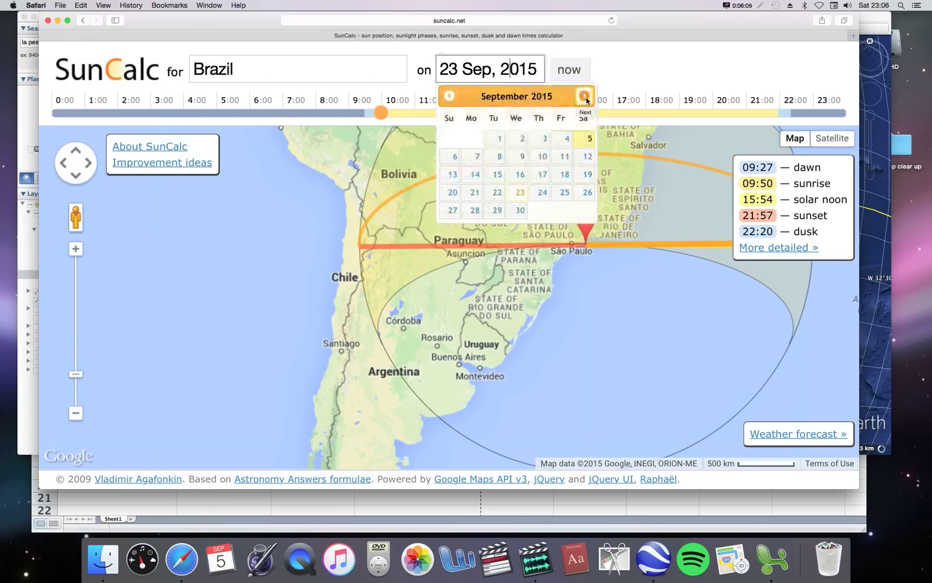
{"action": "left_click", "coordinate": [585, 96]}
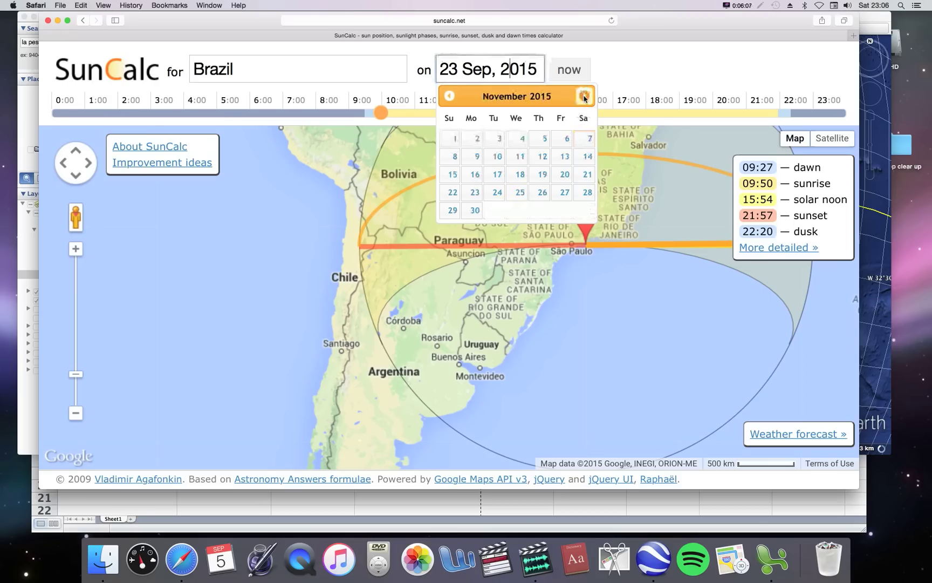
{"action": "left_click", "coordinate": [584, 96]}
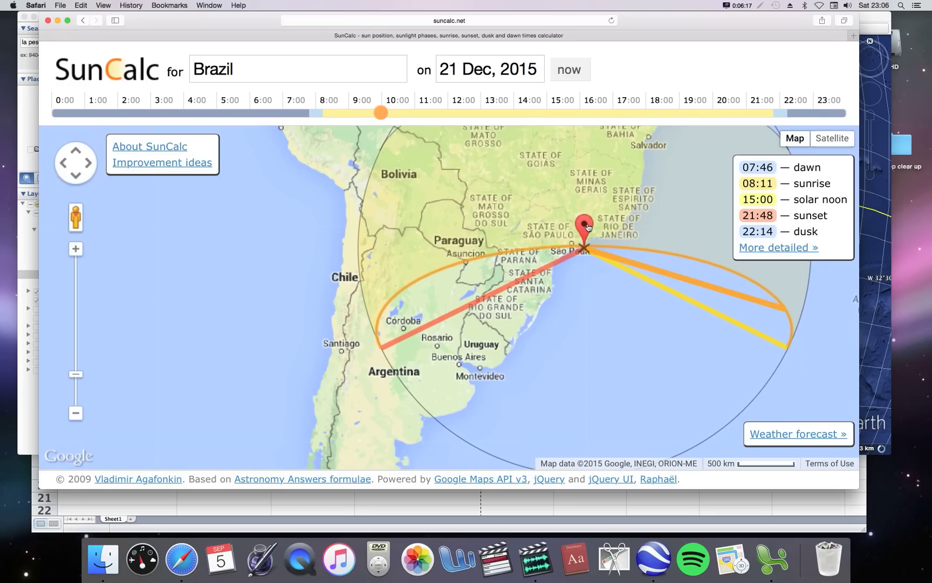
Slide the marker from Chile's coast east toward Paraguay, reading solar noon 15:00 to 16:40.
{"action": "left_click_drag", "start_coordinate": [586, 224], "coordinate": [496, 241]}
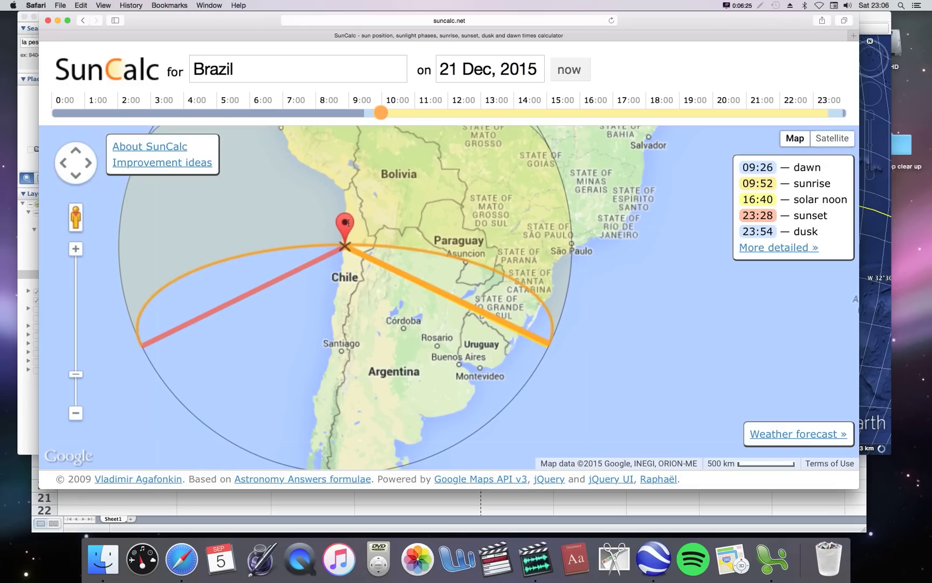
{"action": "left_click_drag", "start_coordinate": [346, 237], "coordinate": [479, 241]}
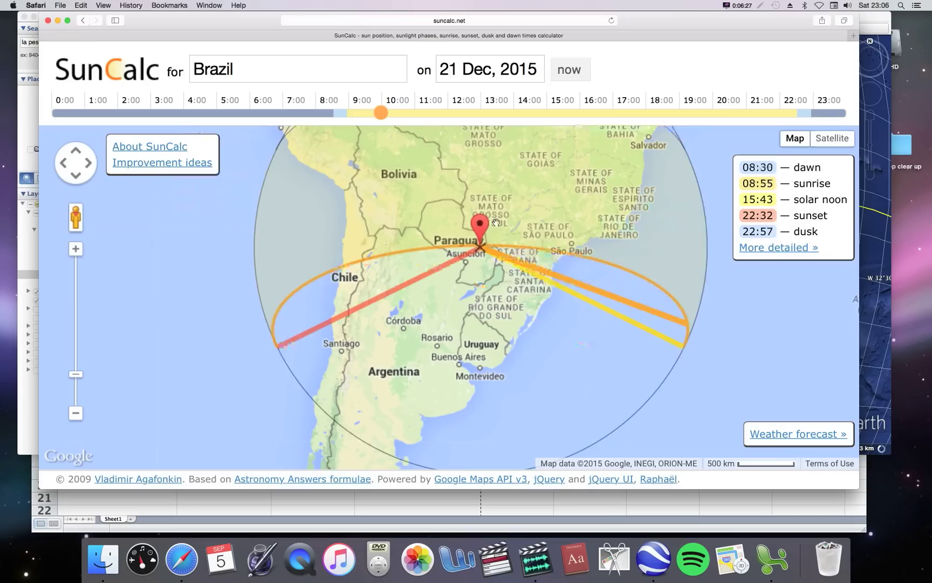
{"action": "left_click", "coordinate": [581, 222]}
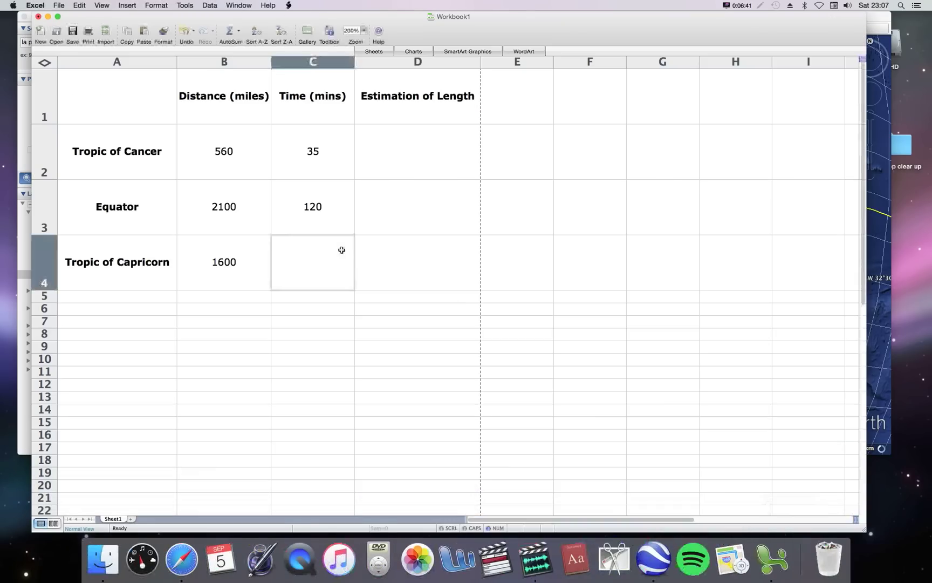
Enter 100 minutes in C4 as the Tropic of Capricorn's crossing time.
{"action": "type", "text": "100"}
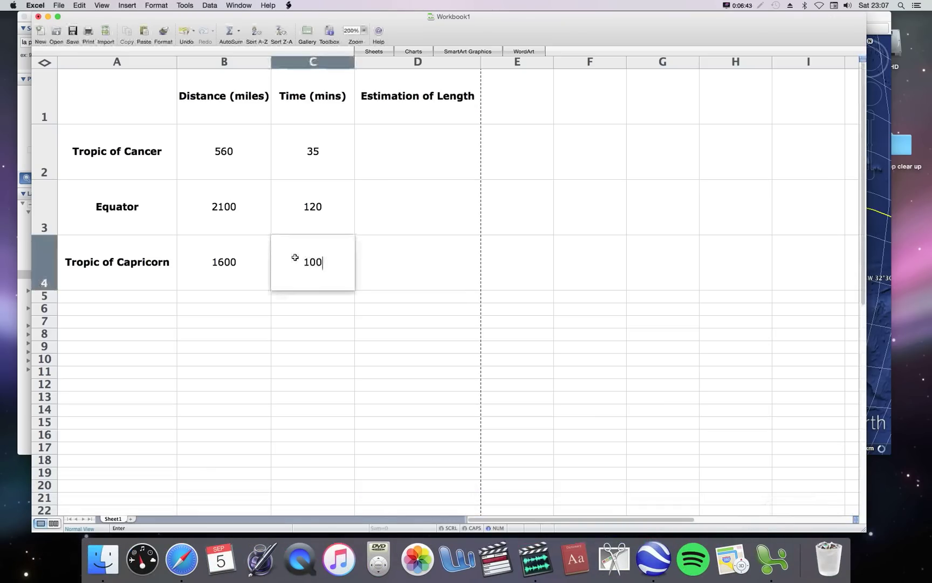
{"action": "left_click", "coordinate": [417, 151]}
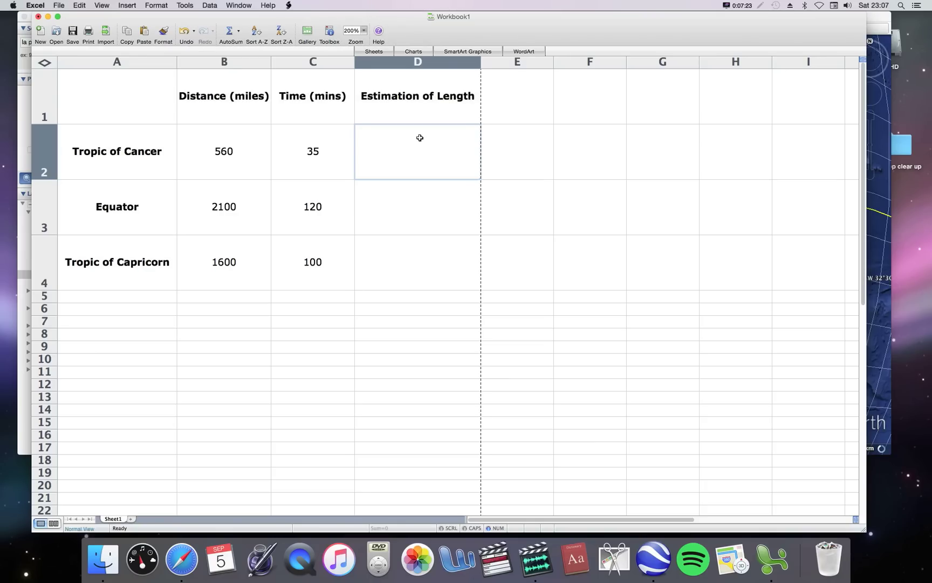
Build the D2 formula =1440/C2*B2 giving 23040 for the Tropic of Cancer.
{"action": "type", "text": "=1440/"}
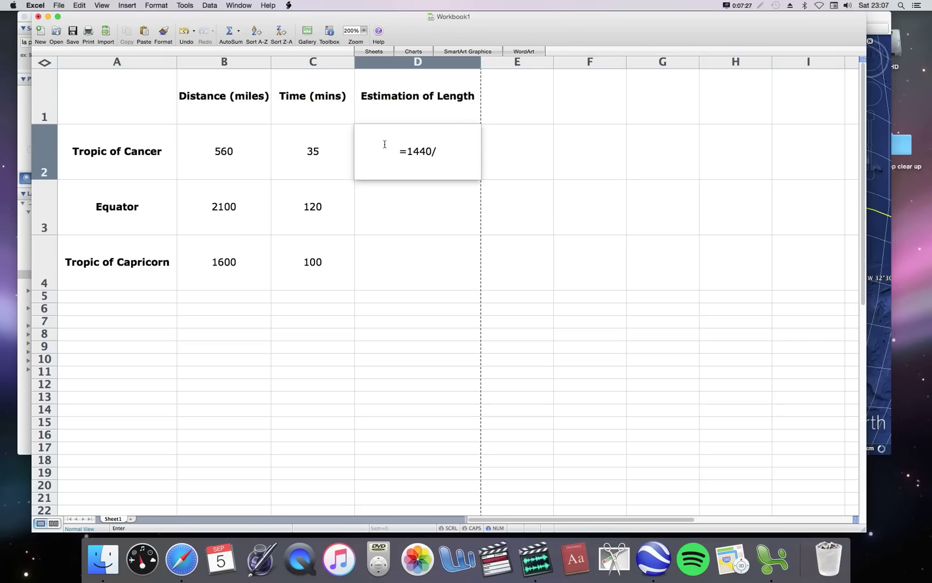
{"action": "left_click", "coordinate": [311, 151]}
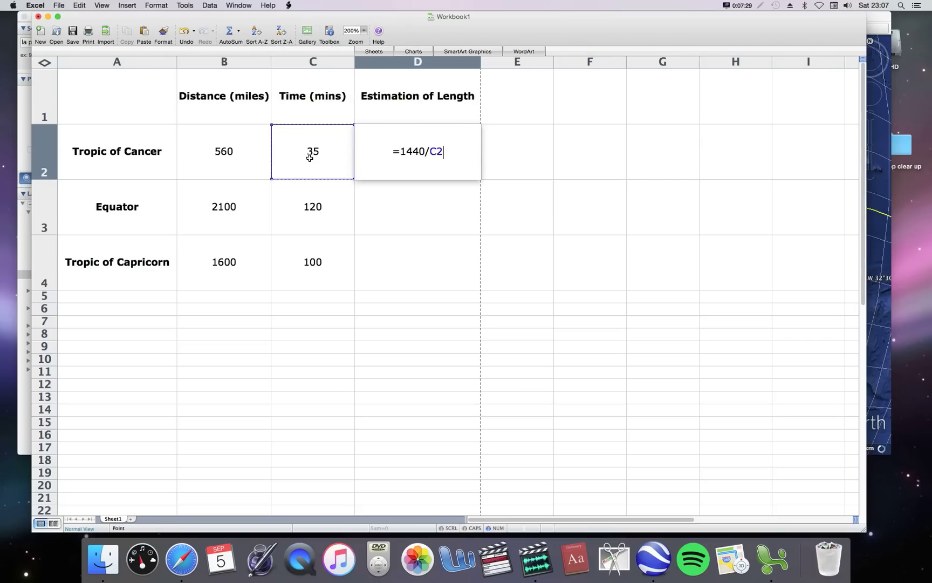
{"action": "type", "text": "*"}
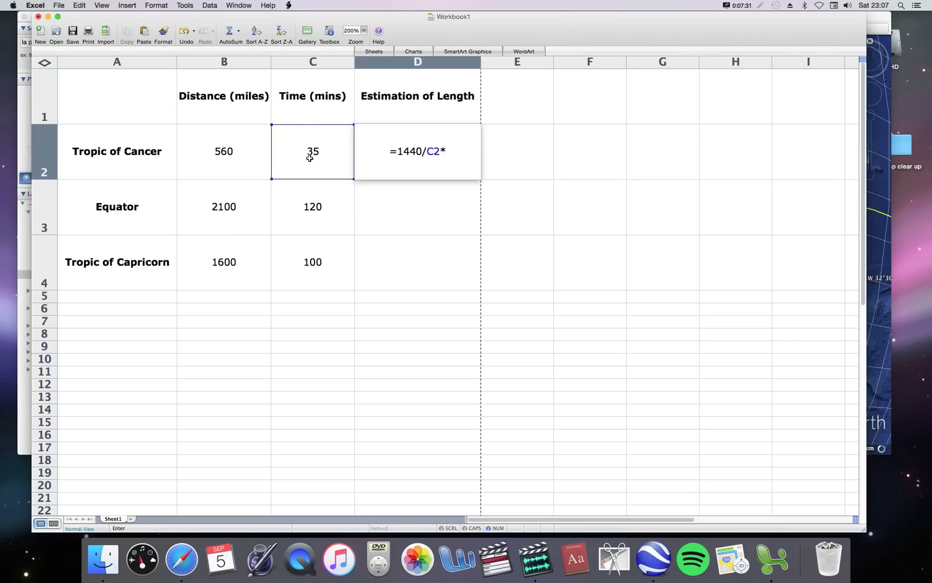
{"action": "left_click", "coordinate": [223, 151]}
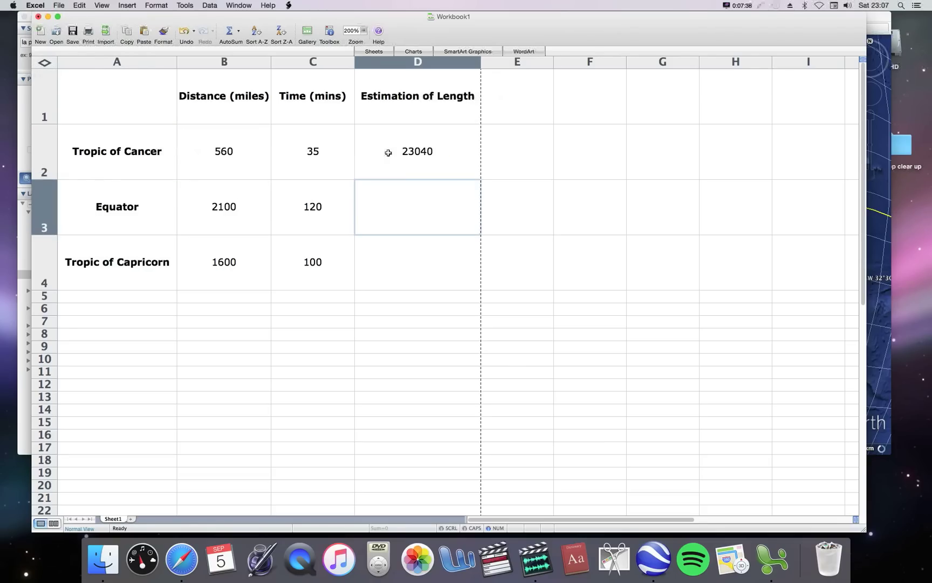
Fill the length formula down to D4, giving 25200 (Equator) and 23040 (Capricorn).
{"action": "left_click", "coordinate": [417, 152]}
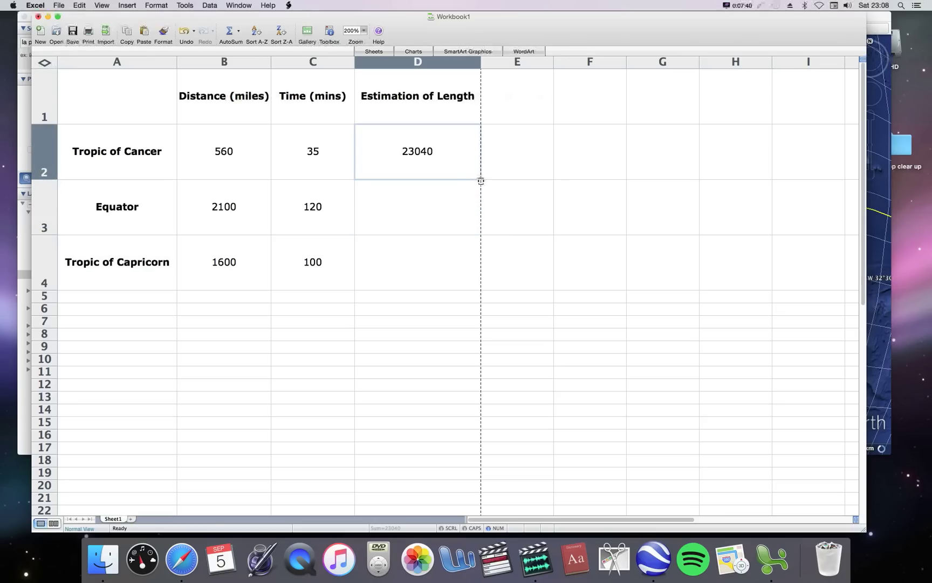
{"action": "left_click_drag", "start_coordinate": [480, 182], "coordinate": [477, 262]}
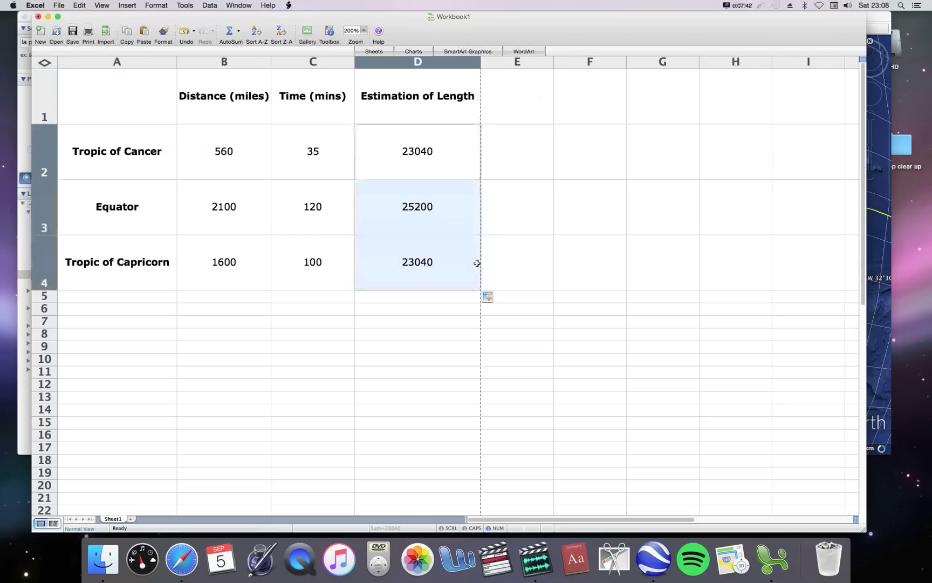
{"action": "left_click", "coordinate": [417, 151]}
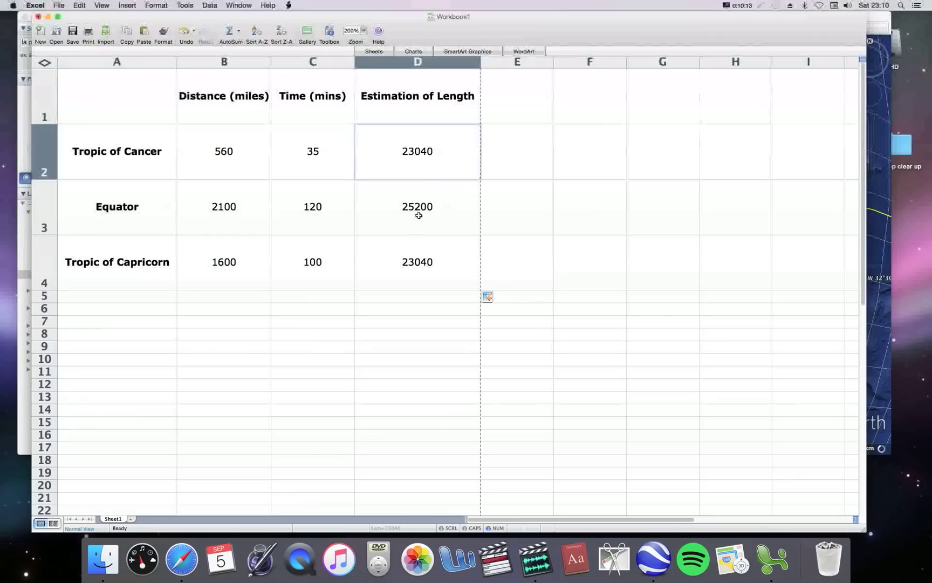
{"action": "mouse_move", "coordinate": [425, 250]}
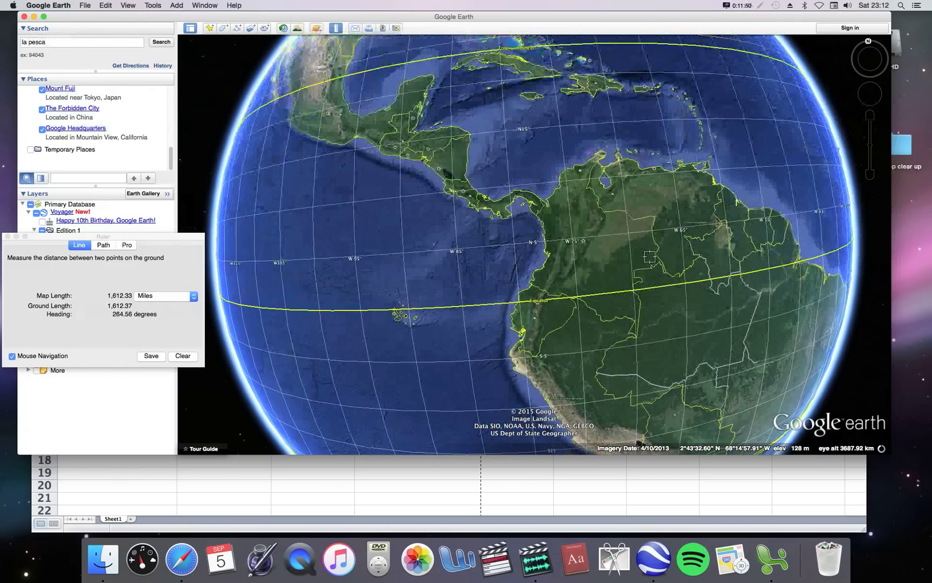
Rotate and pan the globe south to show South America near the 1,612-mile ruler line.
{"action": "left_click_drag", "start_coordinate": [651, 256], "coordinate": [458, 184]}
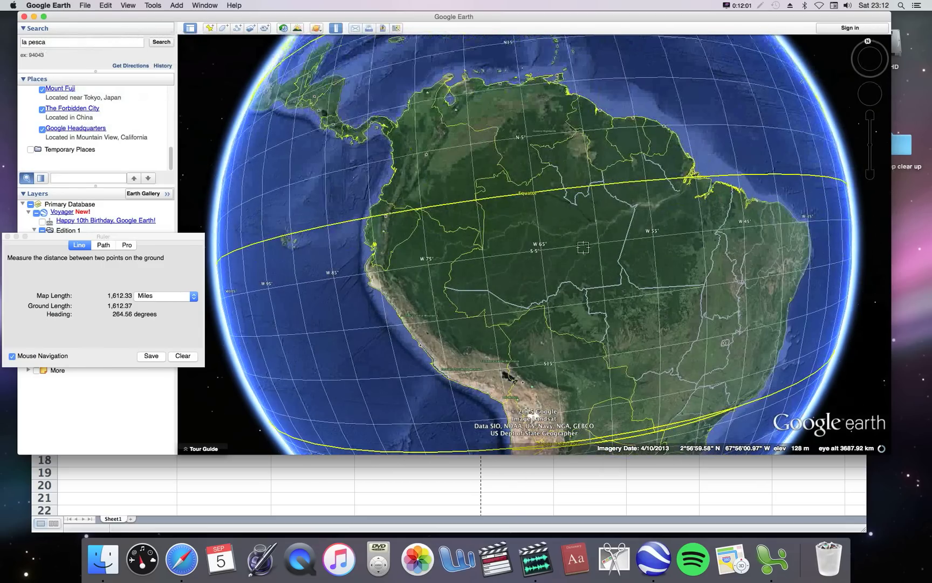
{"action": "left_click_drag", "start_coordinate": [583, 247], "coordinate": [590, 139]}
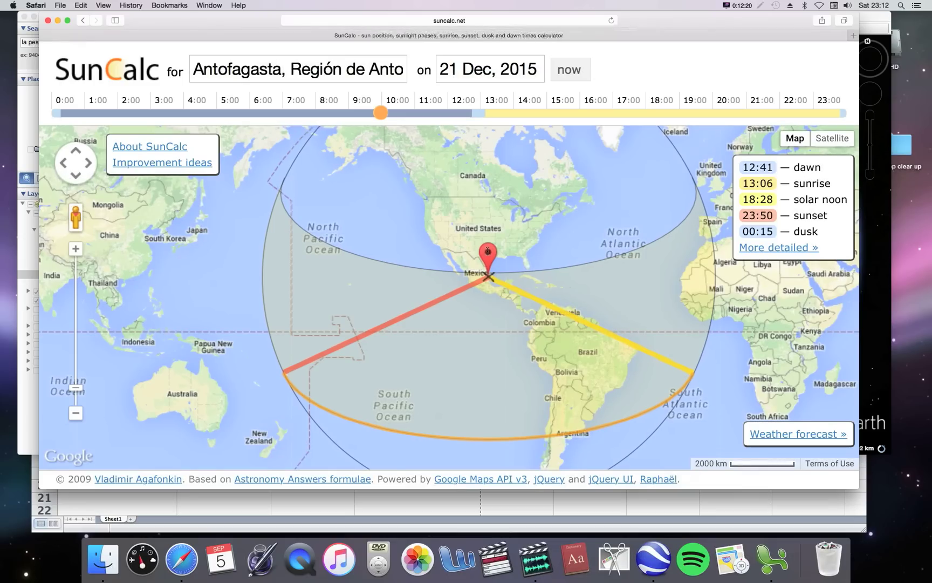
Start choosing a new SunCalc location and pan the map toward central Mexico.
{"action": "left_click", "coordinate": [297, 69]}
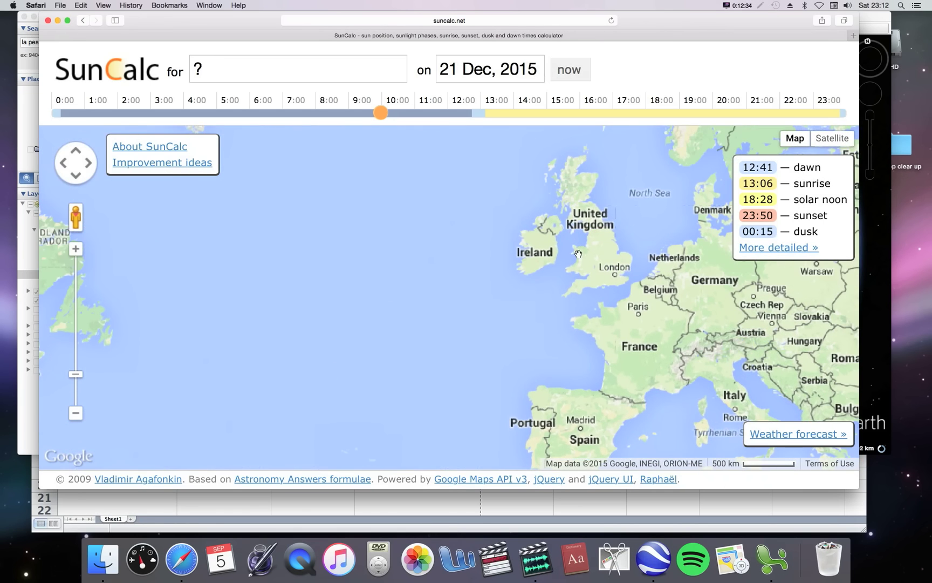
{"action": "left_click_drag", "start_coordinate": [576, 255], "coordinate": [538, 307]}
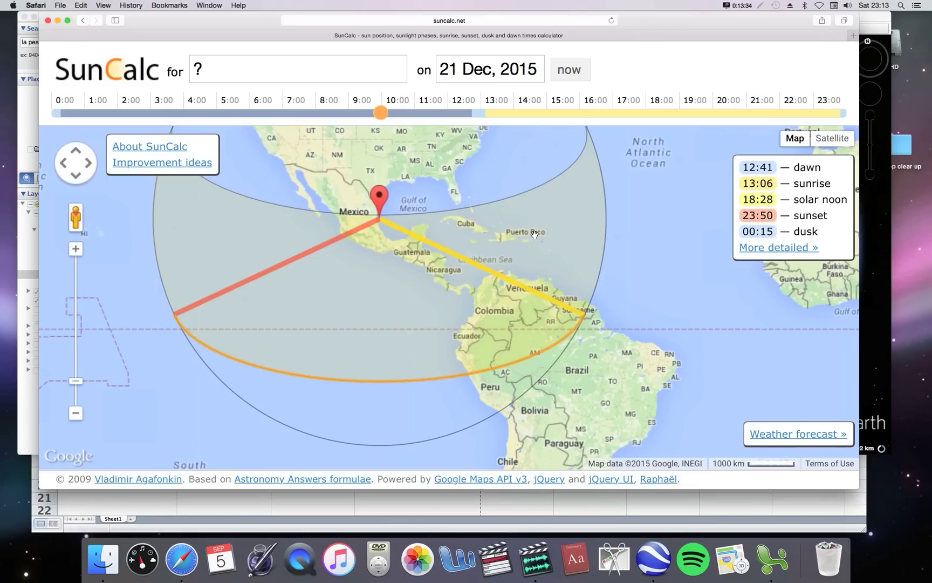
{"action": "mouse_move", "coordinate": [773, 552]}
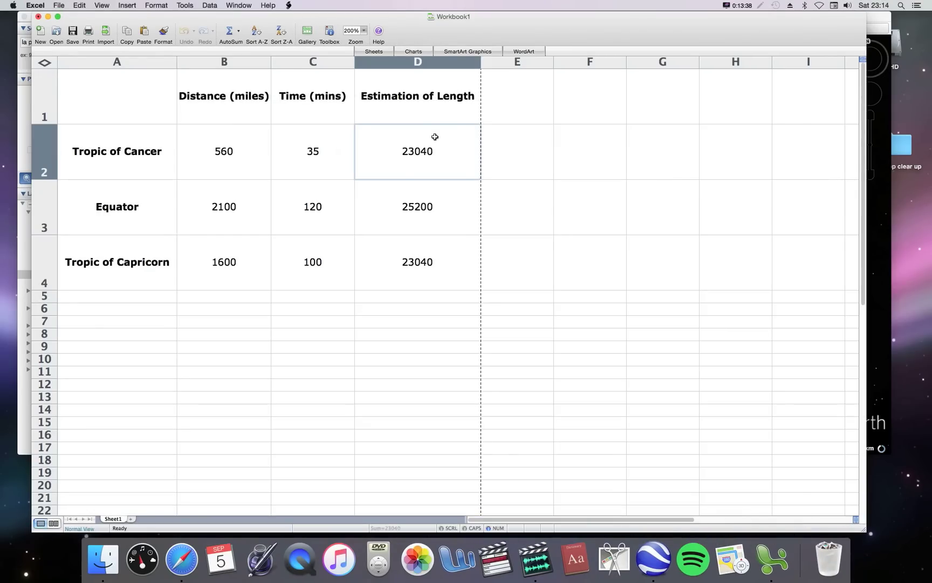
{"action": "mouse_move", "coordinate": [435, 162]}
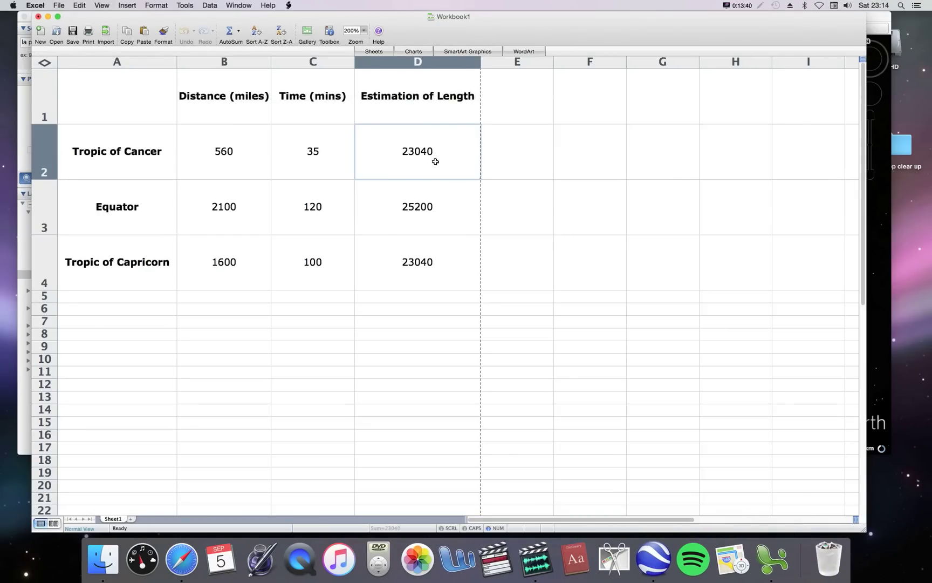
{"action": "mouse_move", "coordinate": [149, 187]}
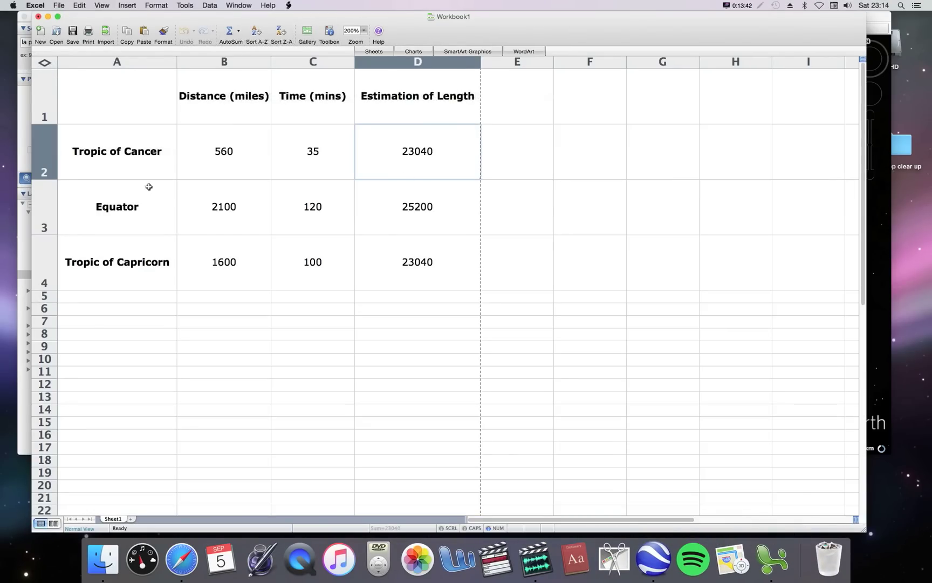
{"action": "mouse_move", "coordinate": [486, 256]}
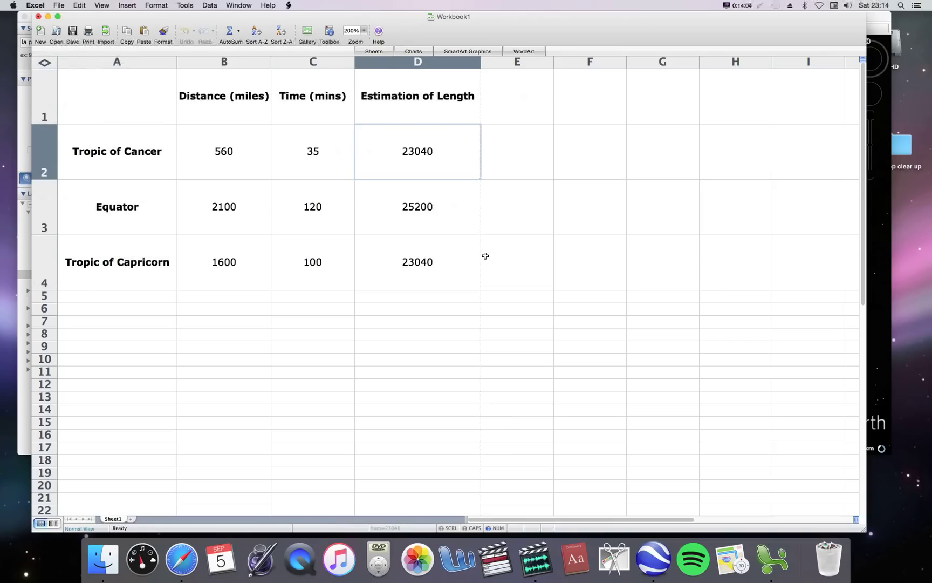
{"action": "mouse_move", "coordinate": [390, 412]}
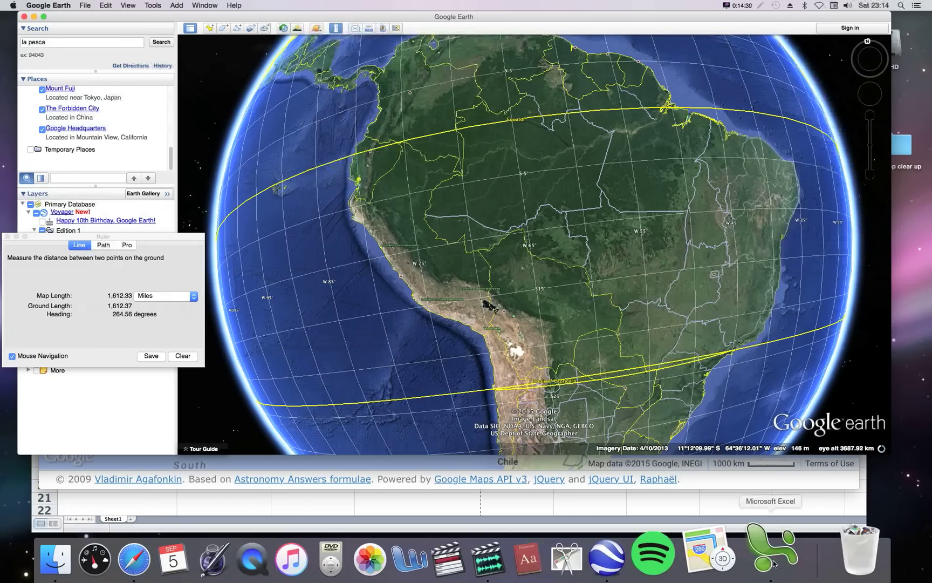
Bring the Excel results workbook back in front of Google Earth via the Dock.
{"action": "left_click", "coordinate": [770, 501]}
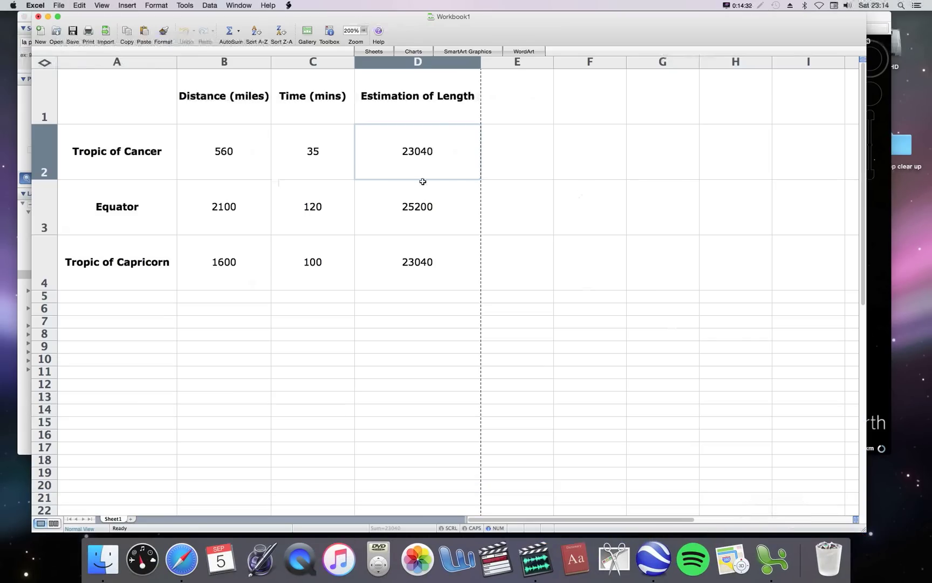